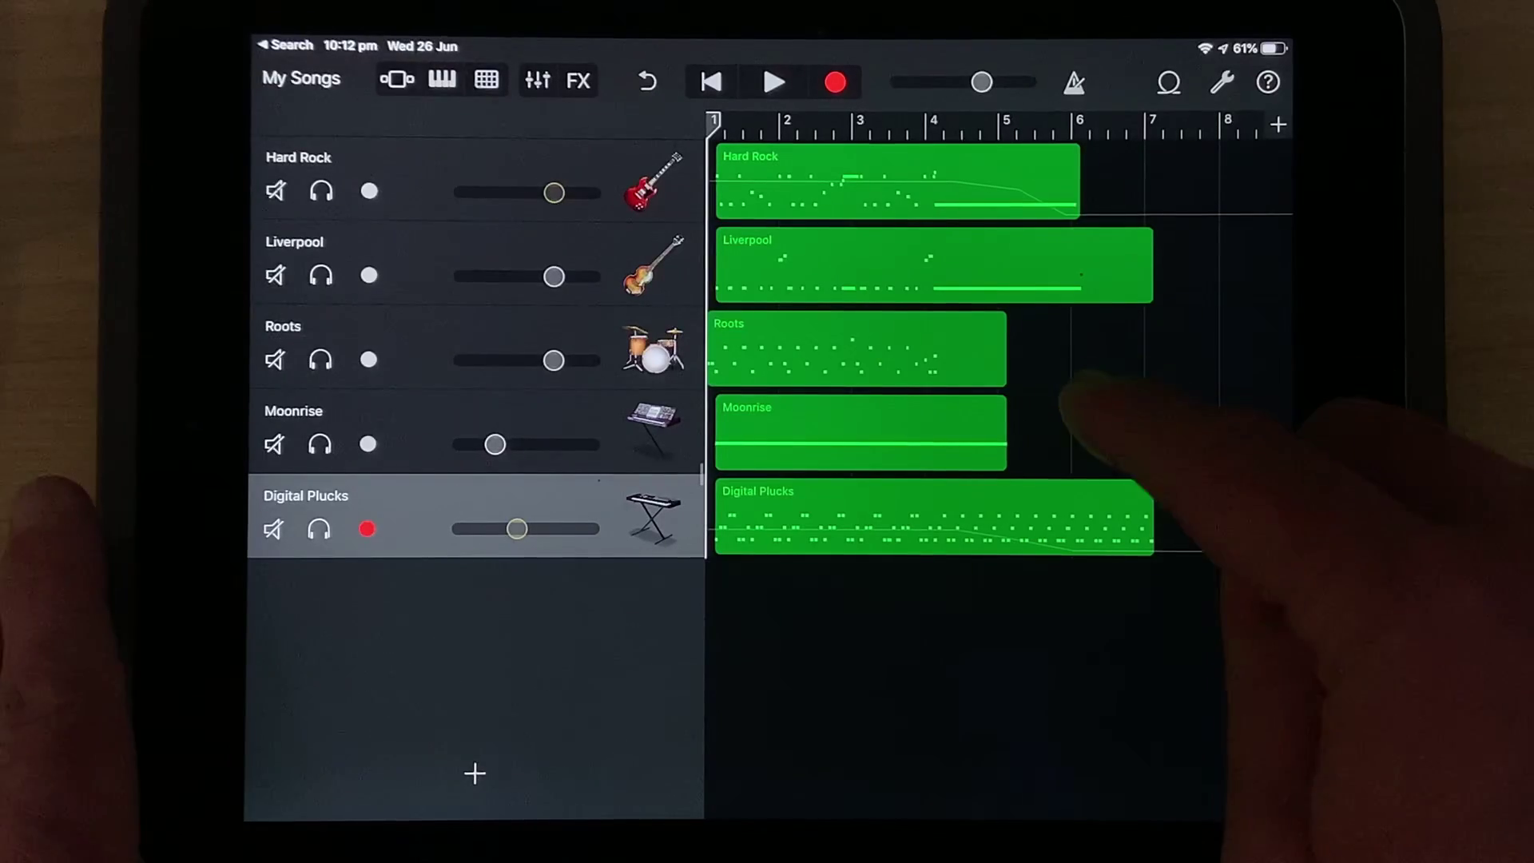
Select the Digital Plucks region with the other regions and shift them to bar 2.
left_click(885, 525)
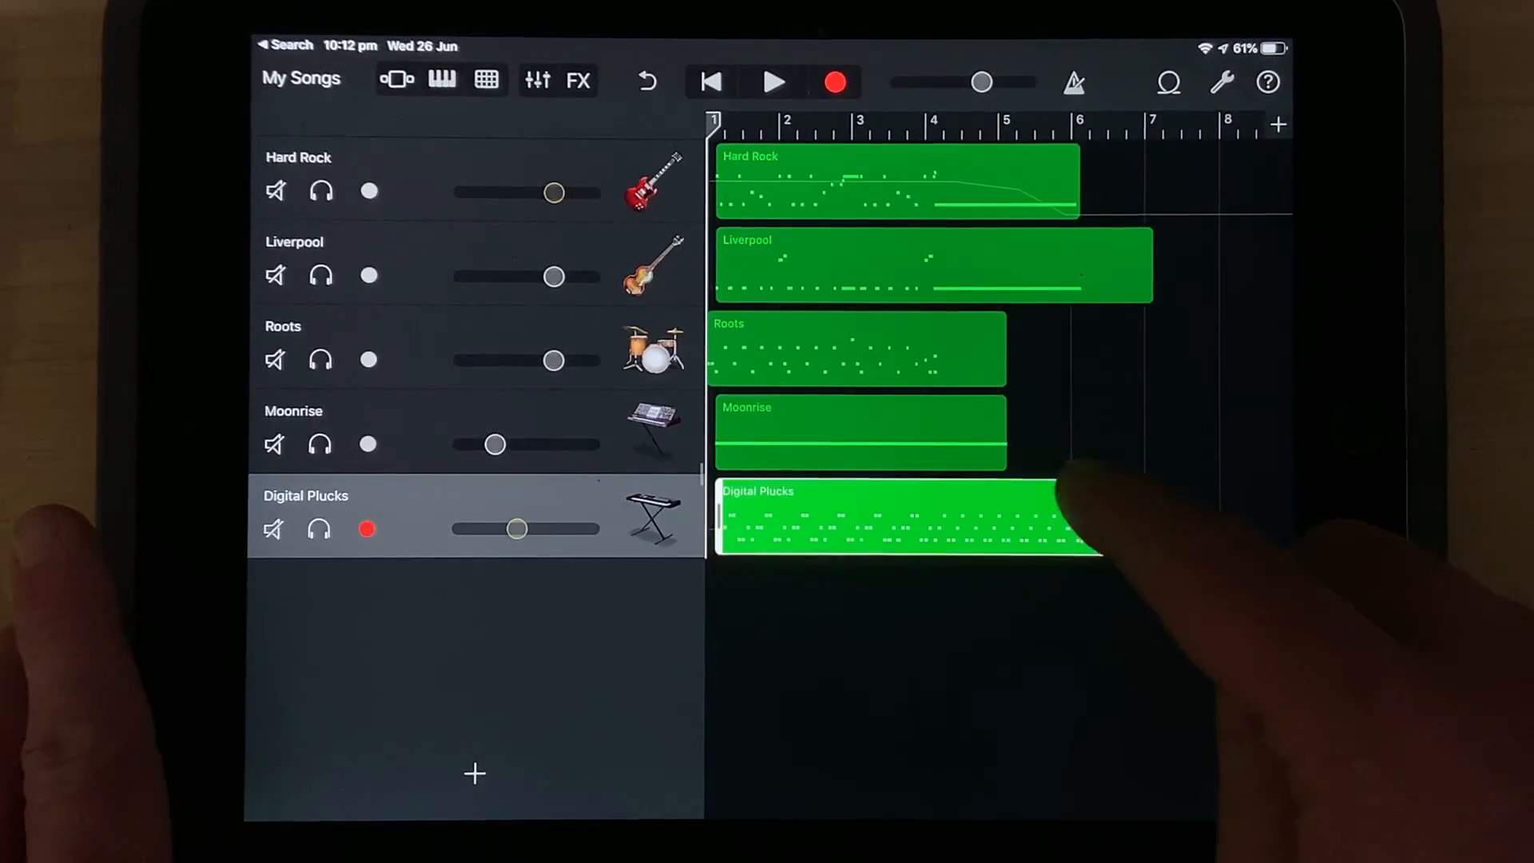
left_click(923, 520)
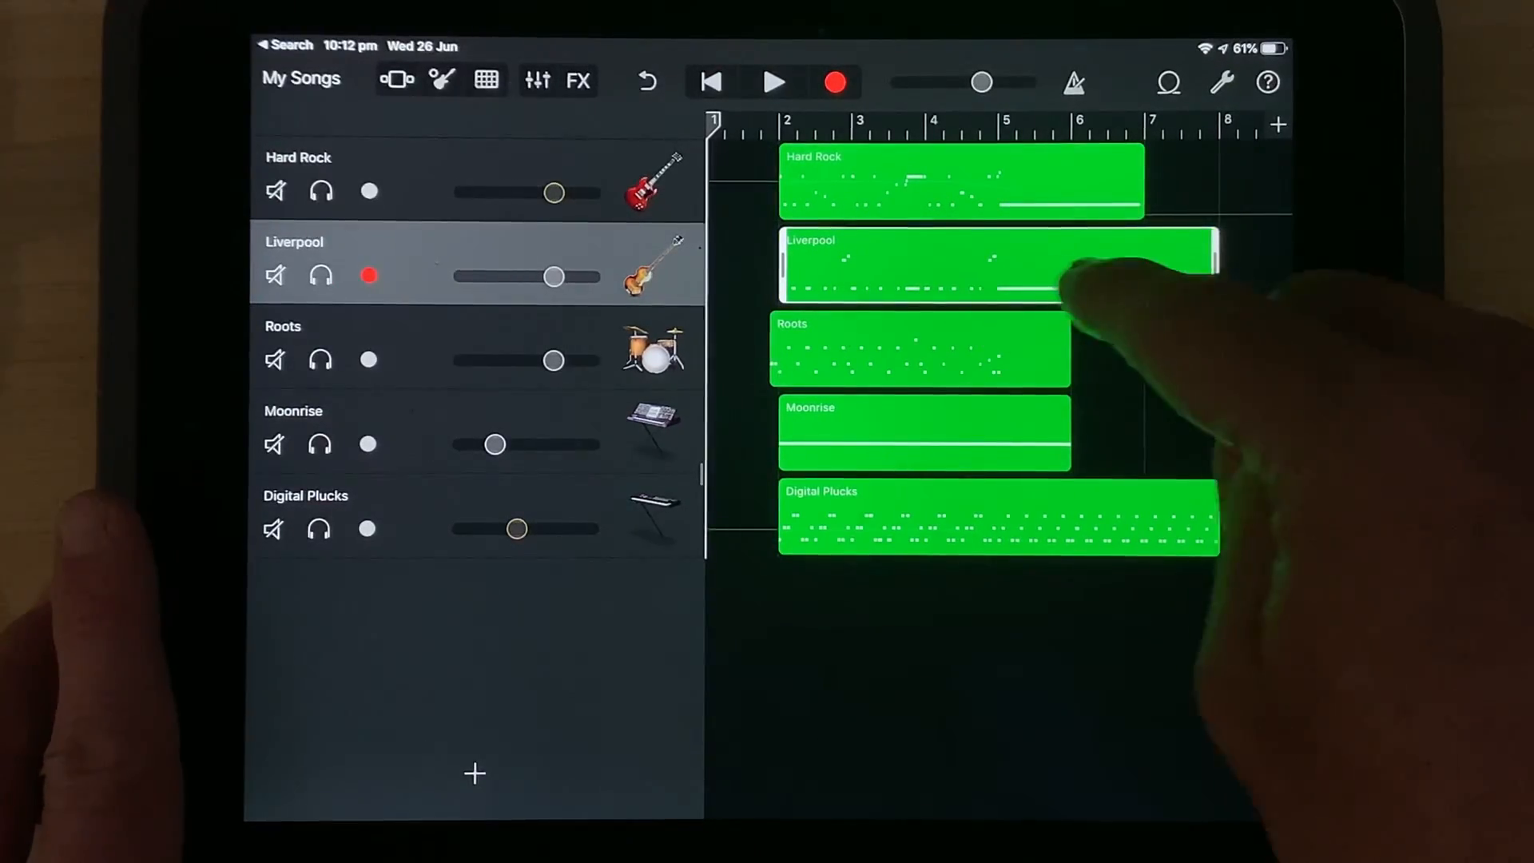
Split all five selected regions at the bar 4 playhead using Split from the region menu.
left_click(1010, 272)
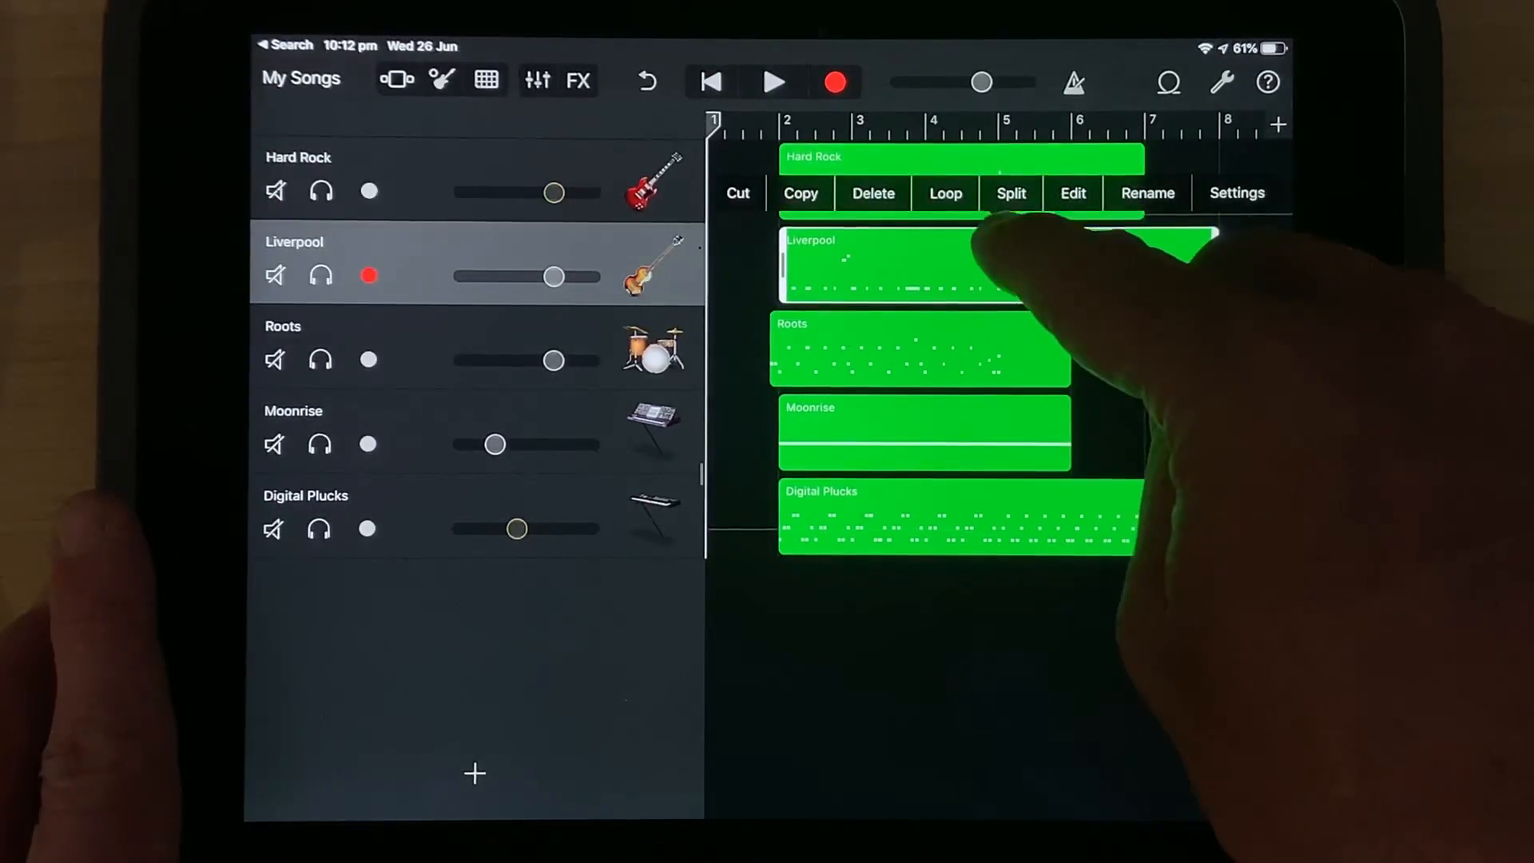
left_click(1011, 193)
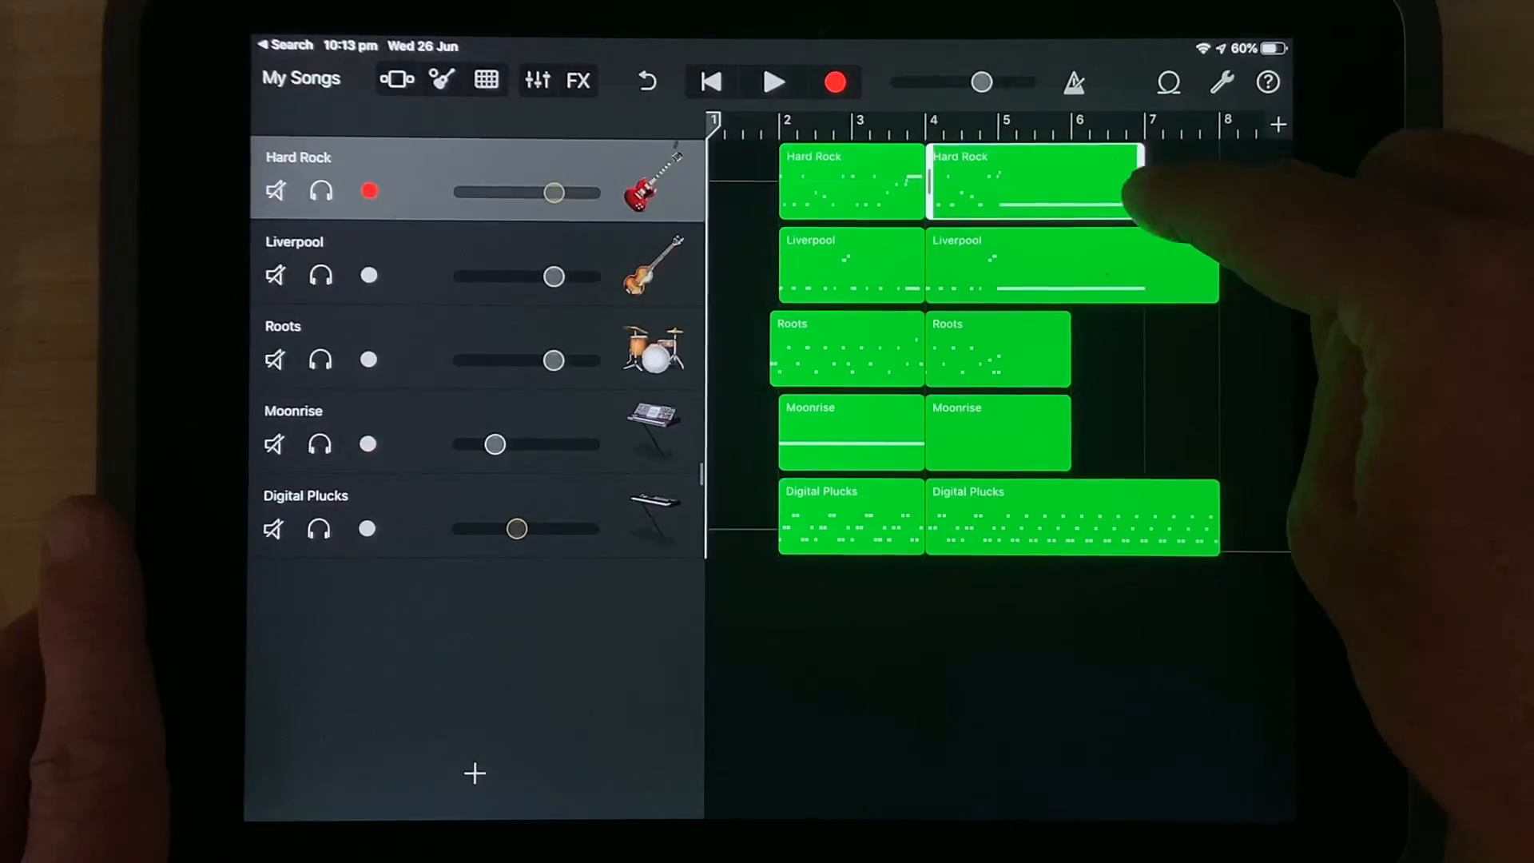
Select the right-hand half of the Hard Rock region.
left_click(1026, 180)
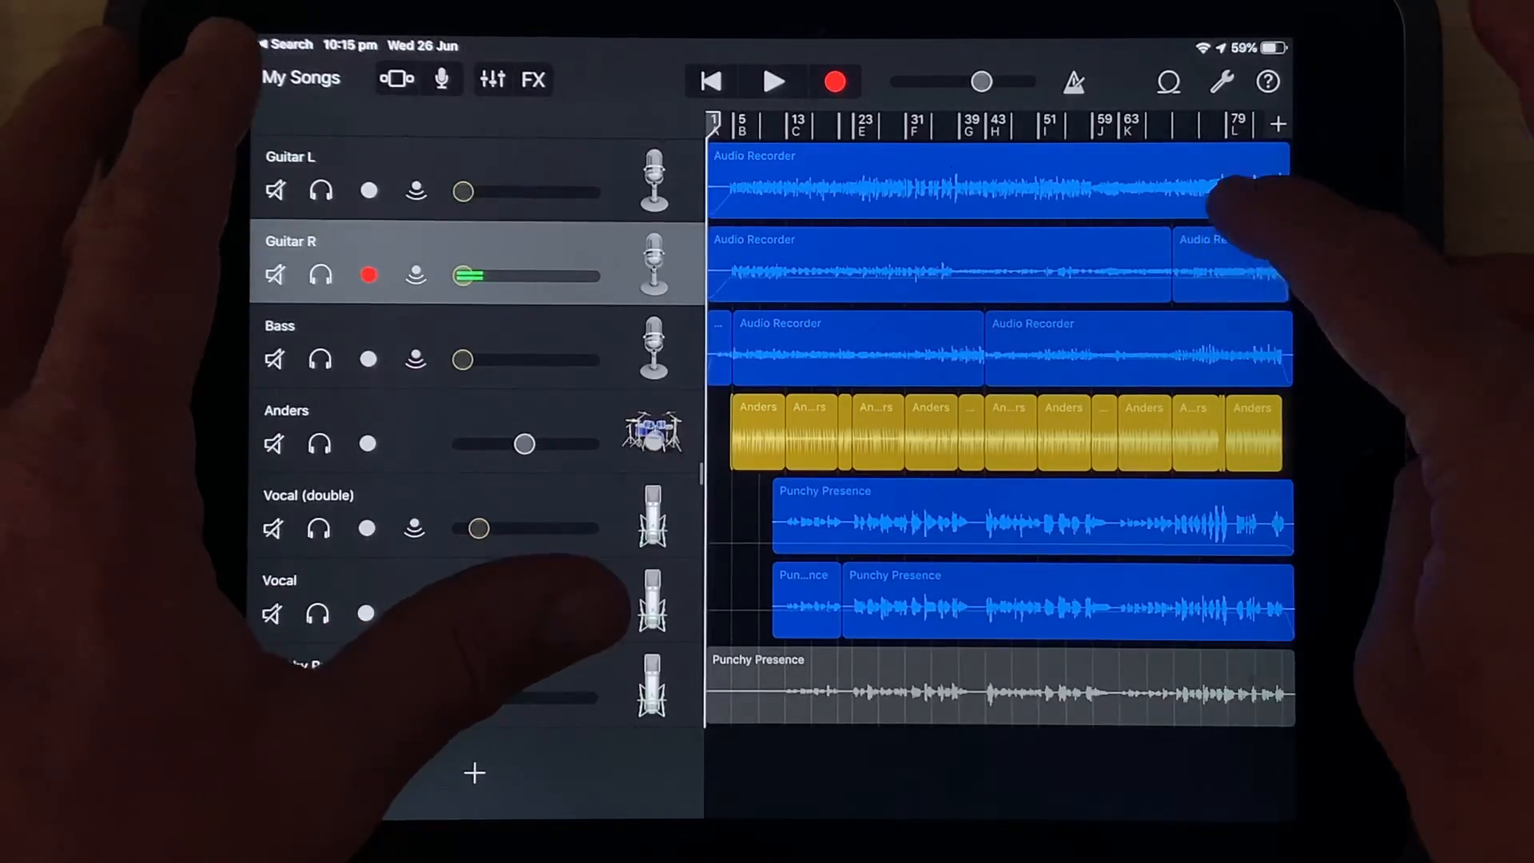
Bring up the region menu and add the Vocal (double) region to the multi-track selection.
left_click(1218, 268)
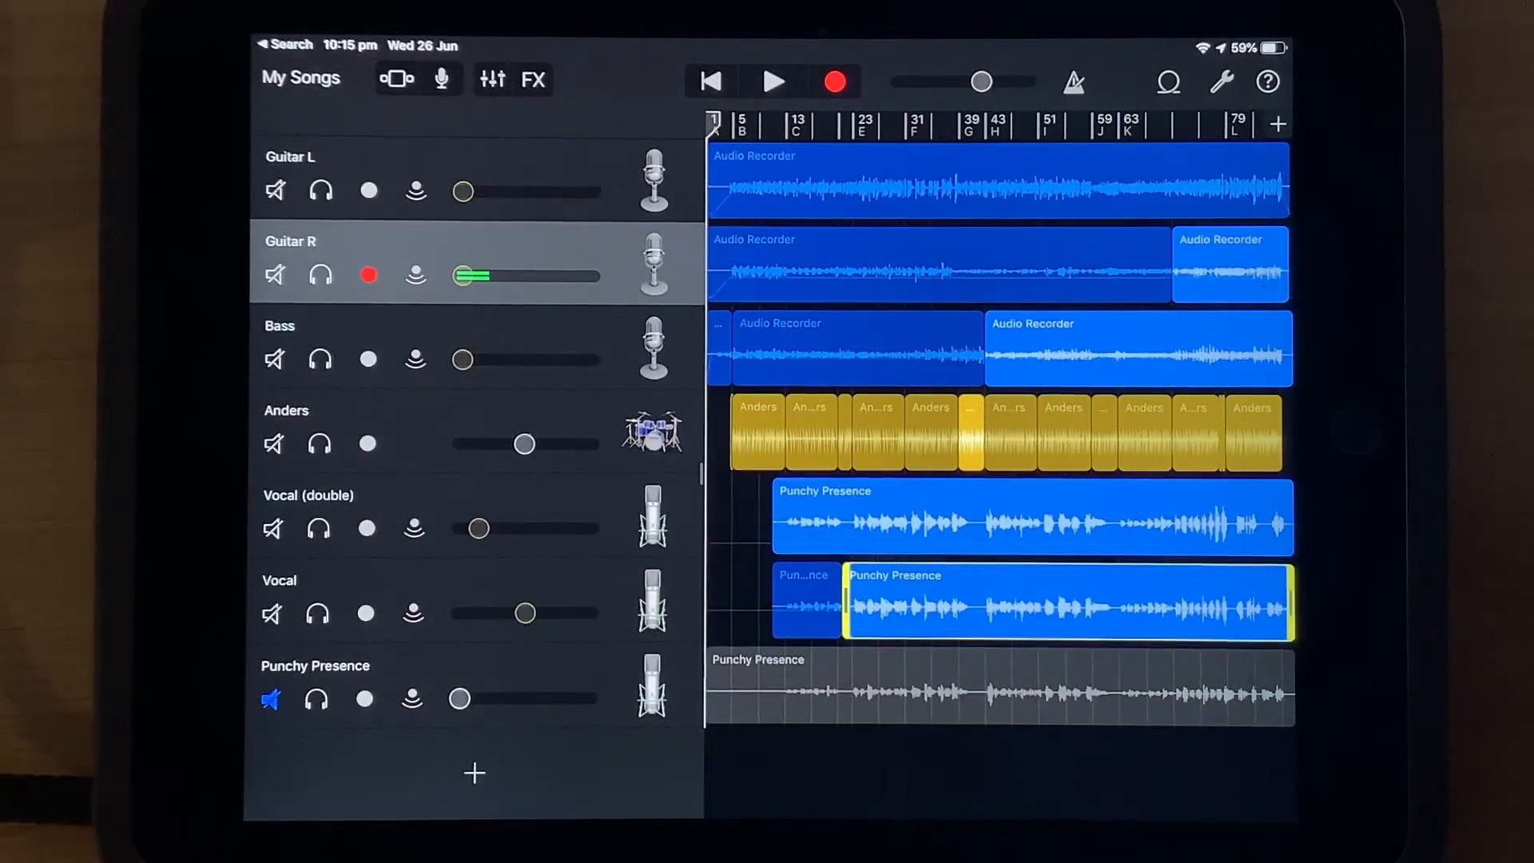
left_click(1066, 601)
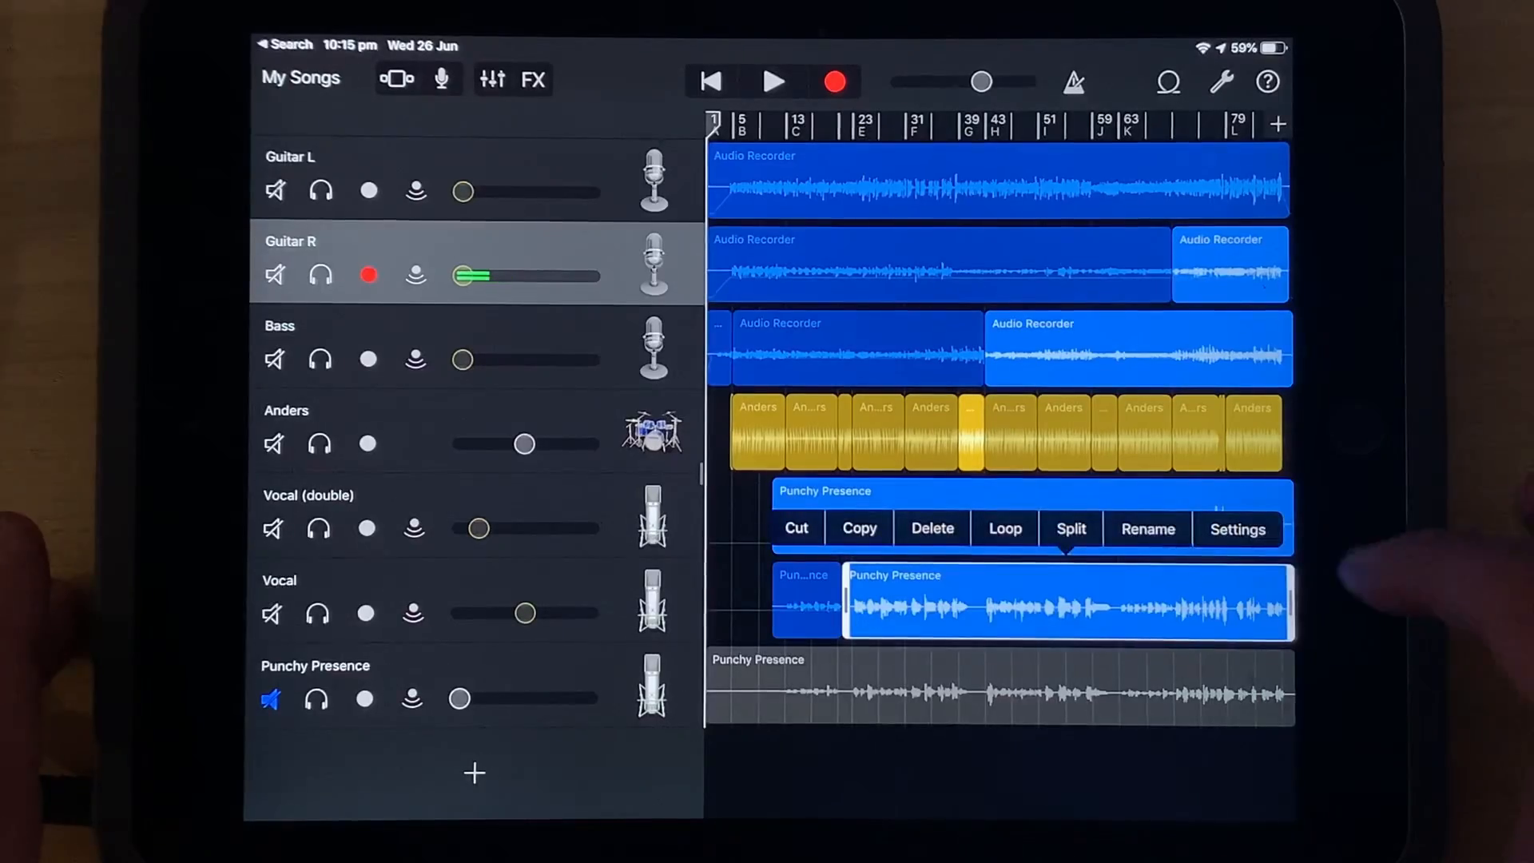
left_click(368, 359)
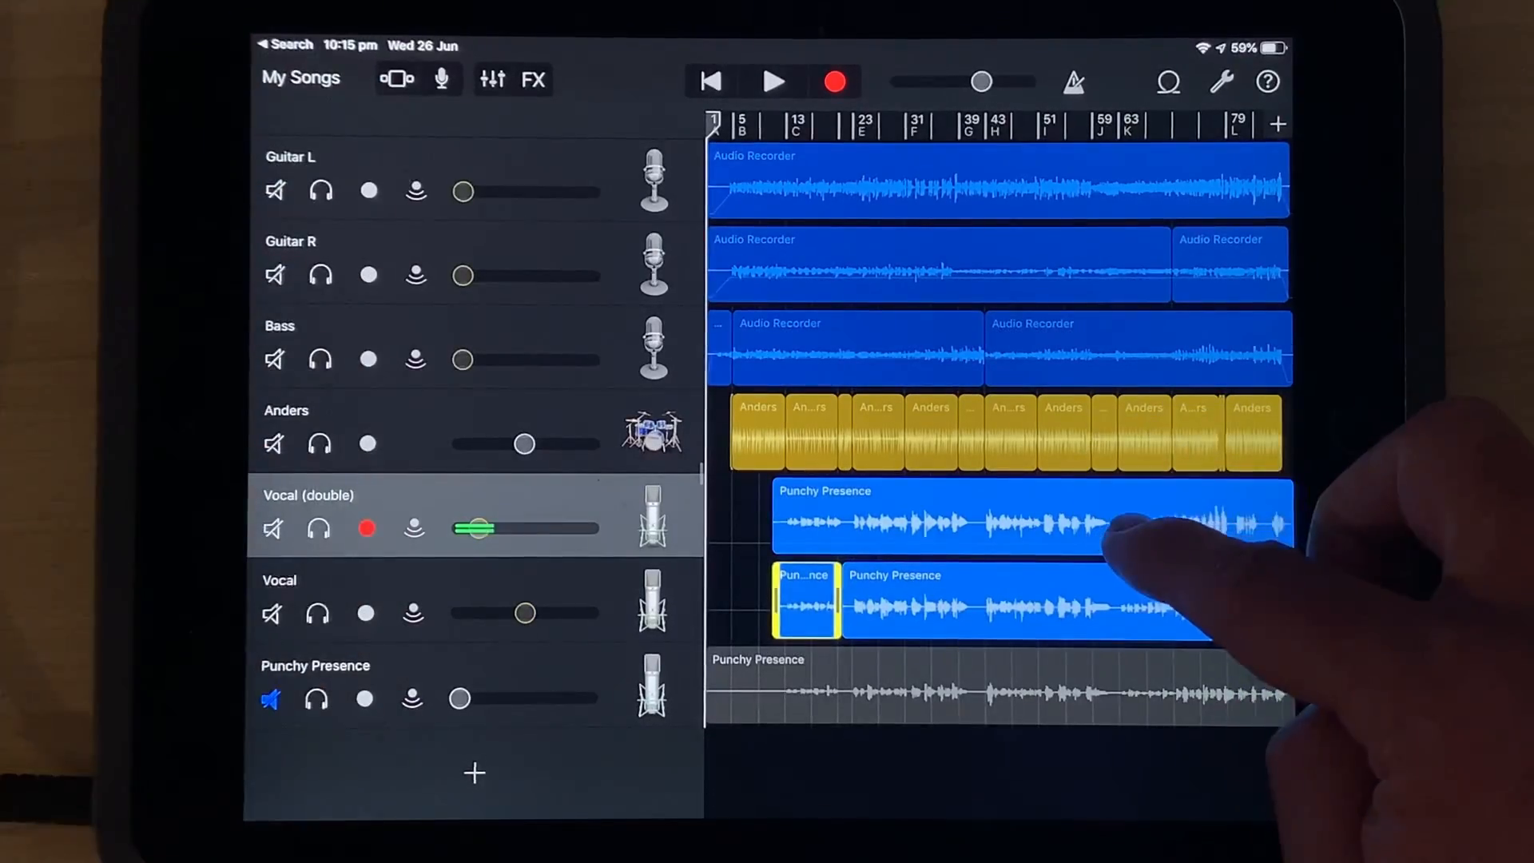
left_click(1011, 517)
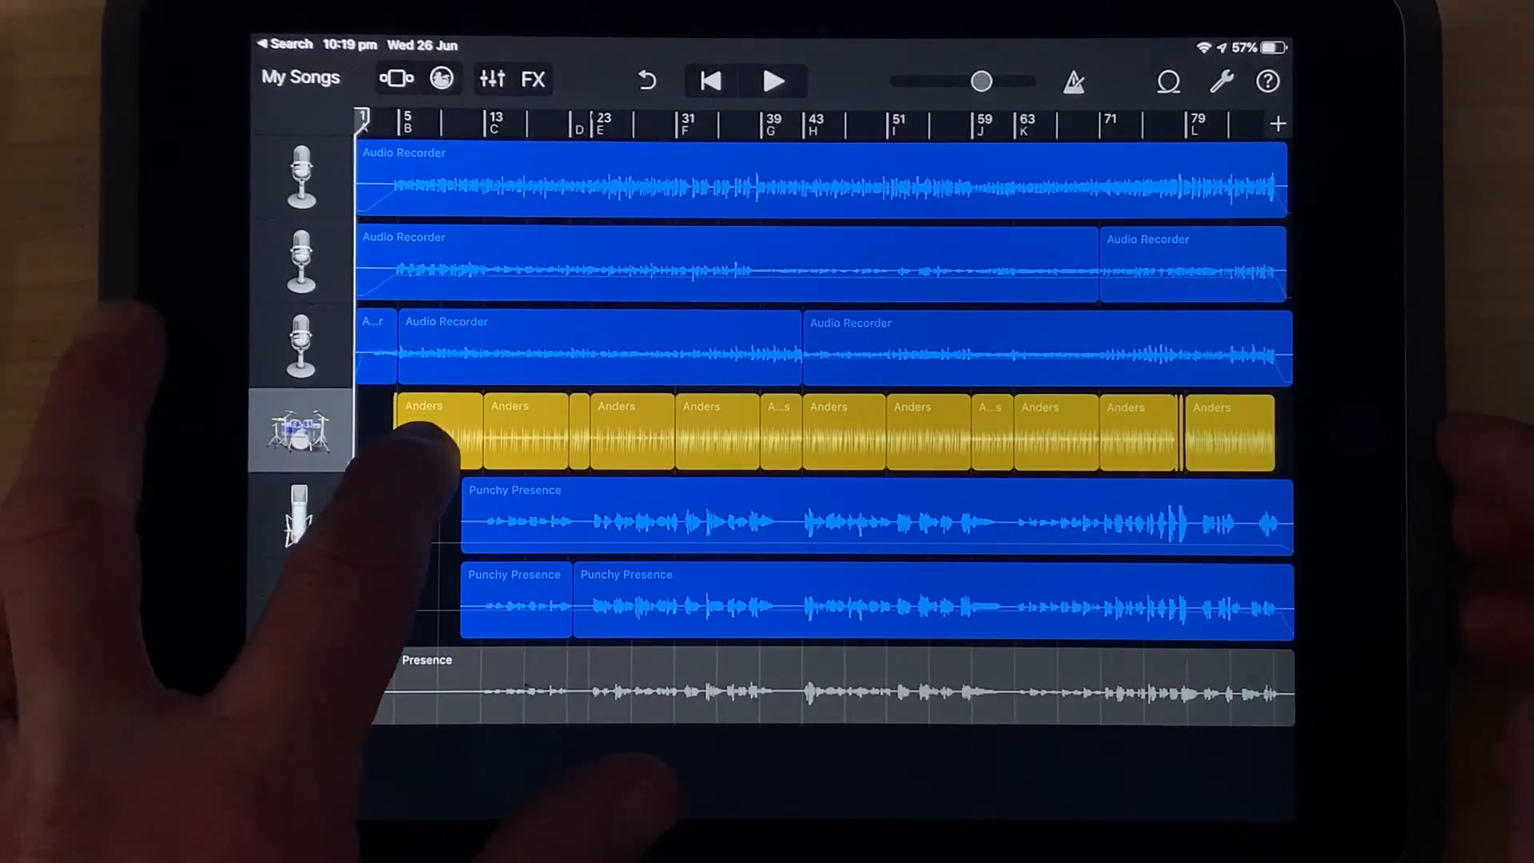
Drag the first Anders drum region left to bar 1.
left_click(412, 430)
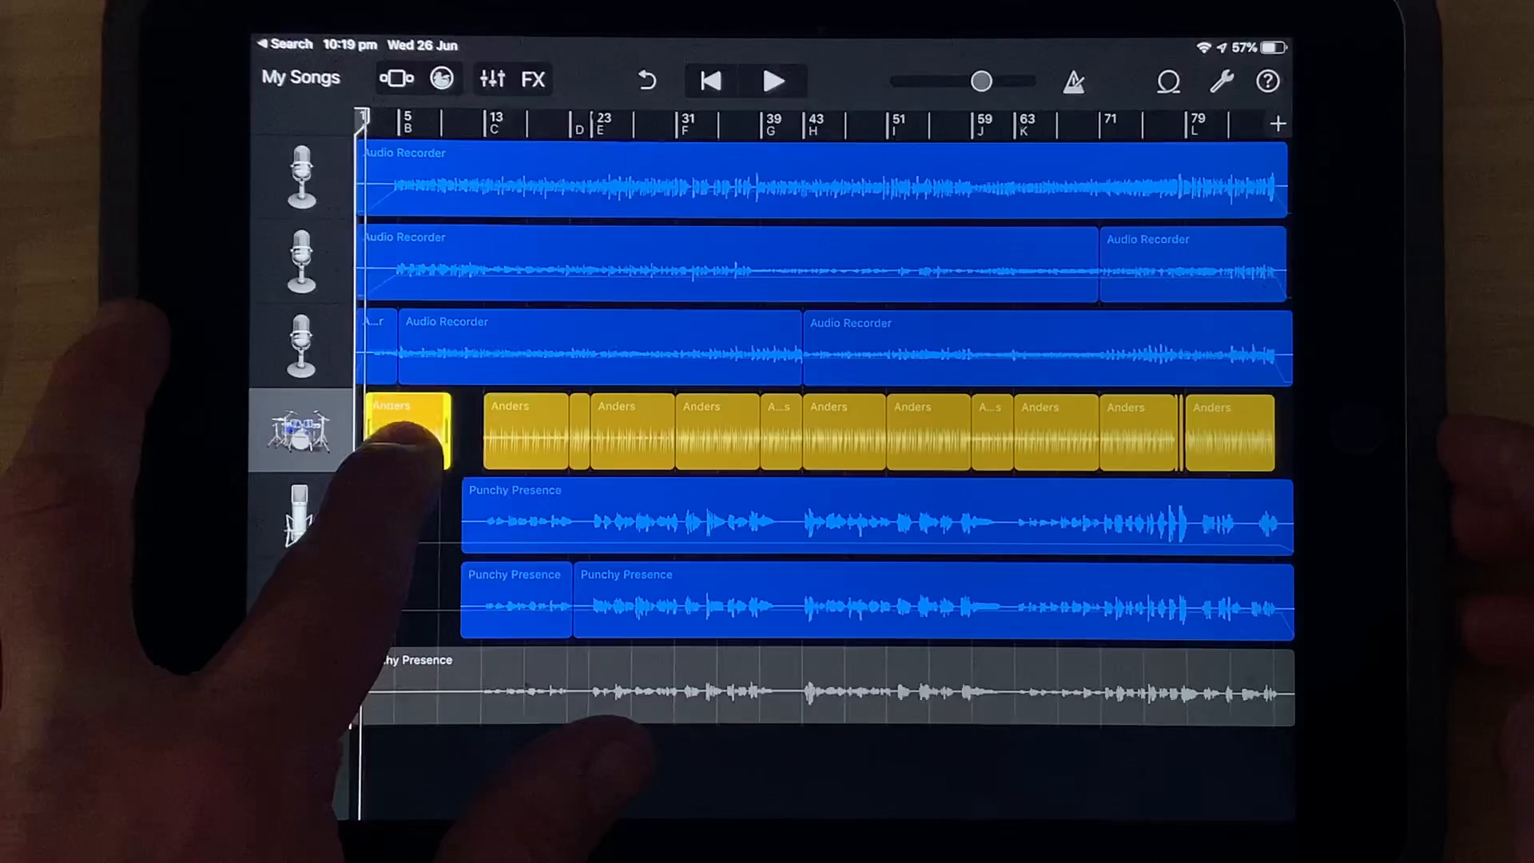